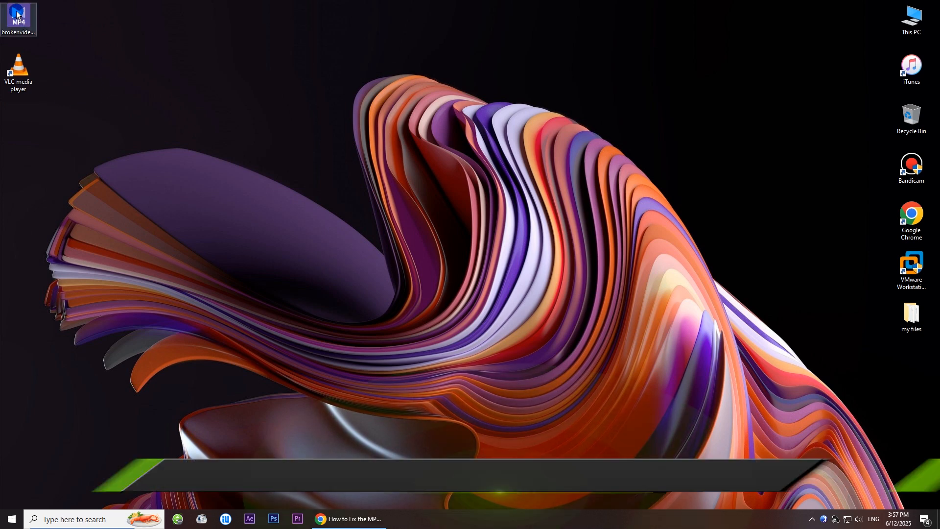
Open brokenvideo.mp4 on the desktop with VLC media player via Open with
{"action": "right_click", "coordinate": [20, 14]}
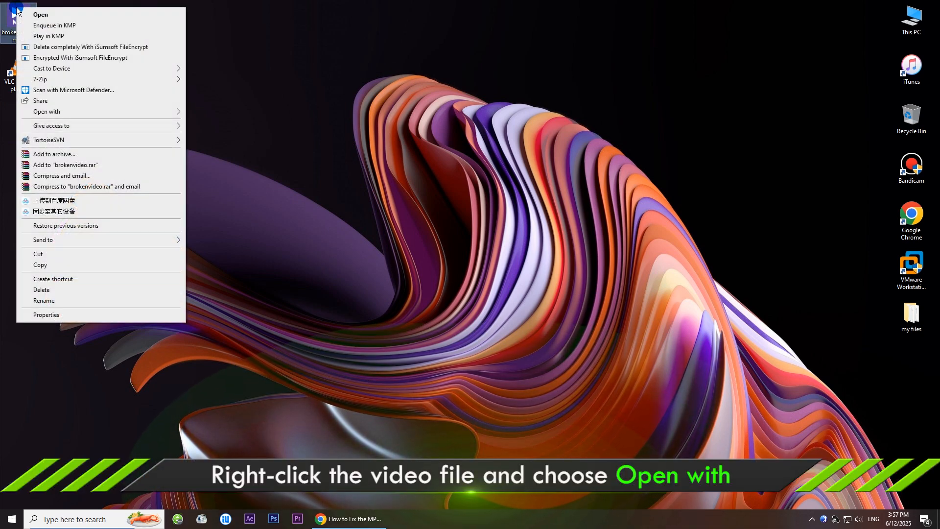
{"action": "left_click", "coordinate": [51, 114]}
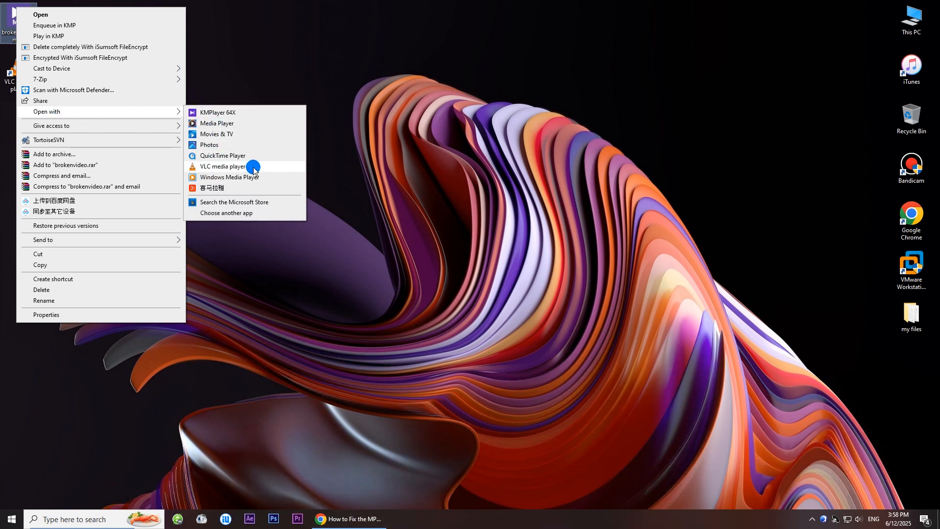
{"action": "left_click", "coordinate": [224, 167]}
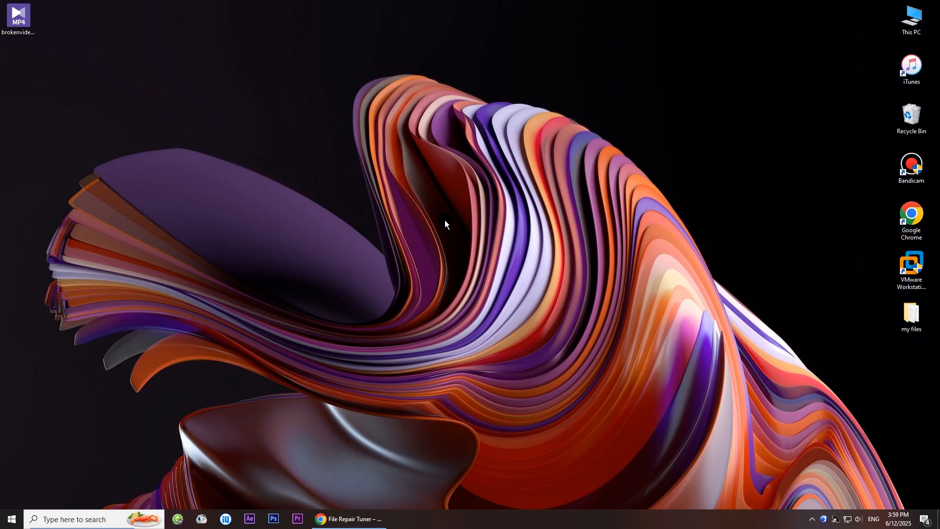
Get the File Repair Tuner free trial from its Cocosenor product page and return to the desktop
{"action": "left_click", "coordinate": [348, 519]}
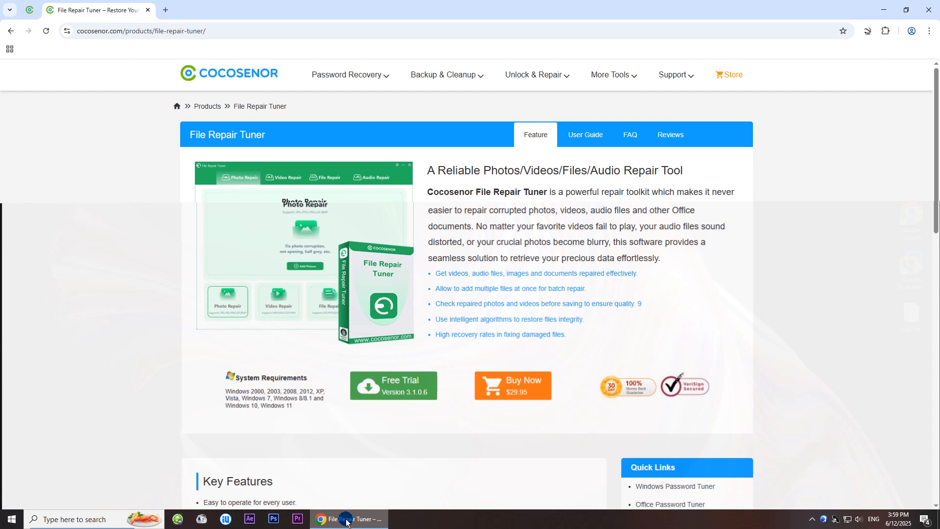
{"action": "left_click", "coordinate": [151, 40]}
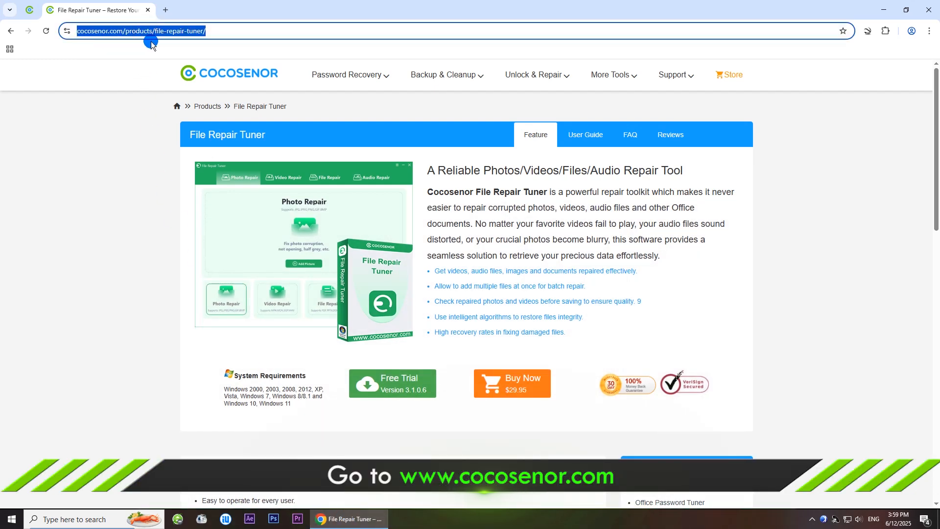
{"action": "mouse_move", "coordinate": [136, 86]}
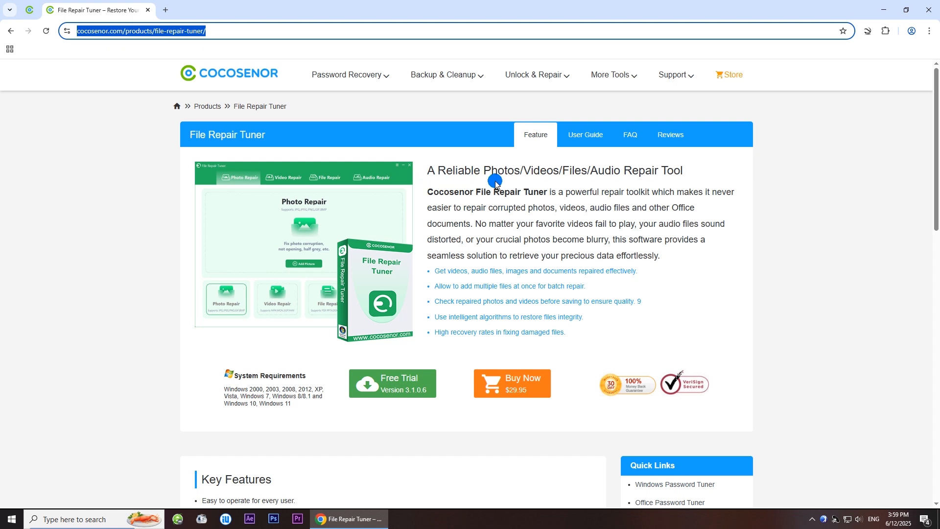
{"action": "mouse_move", "coordinate": [717, 171]}
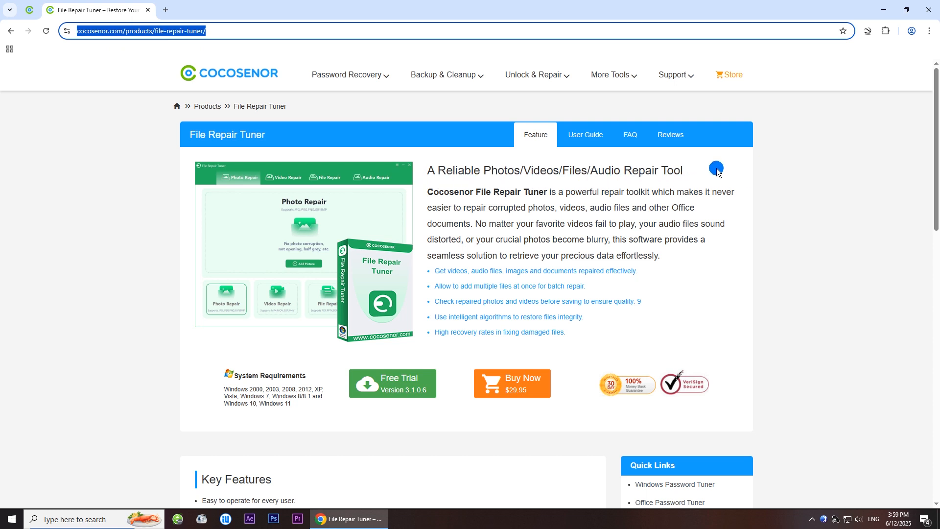
{"action": "left_click", "coordinate": [392, 384]}
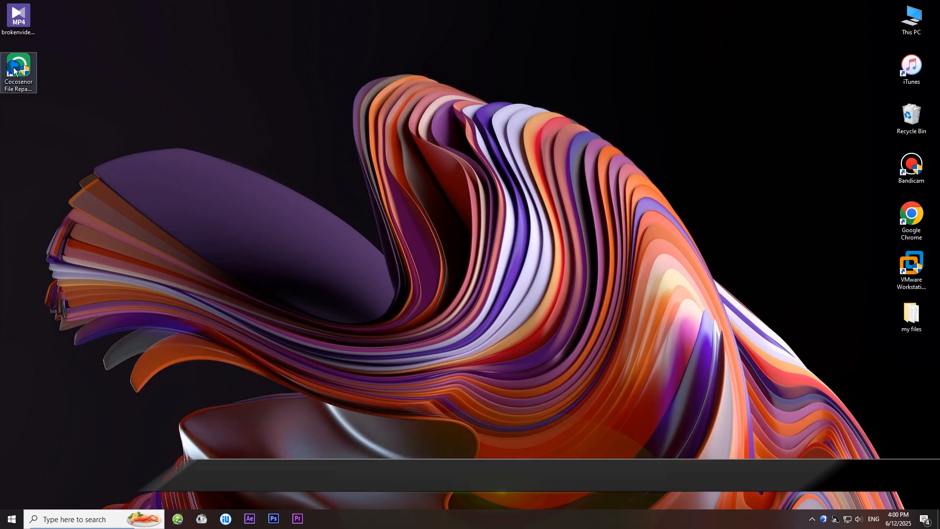
Launch File Repair Tuner and add brokenvideo.mp4 from the desktop to Video Repair
{"action": "double_click", "coordinate": [19, 64]}
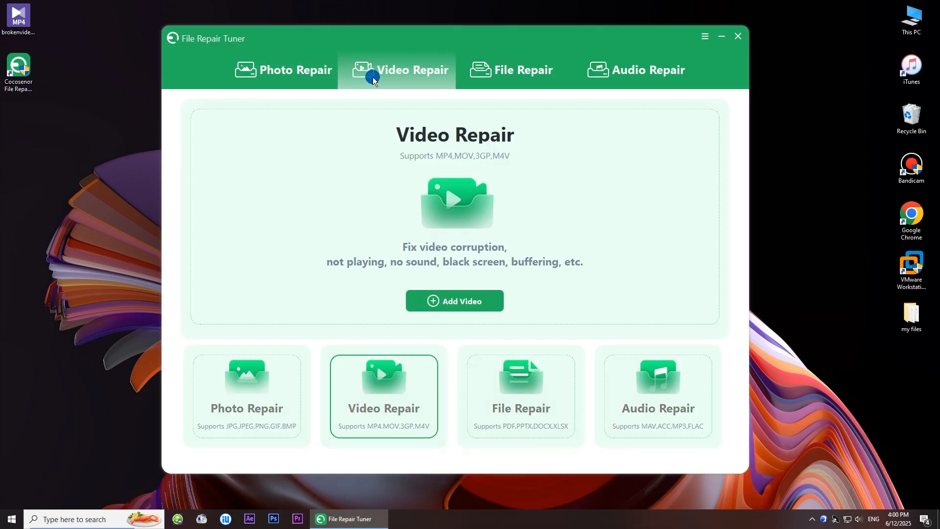
{"action": "mouse_move", "coordinate": [390, 95]}
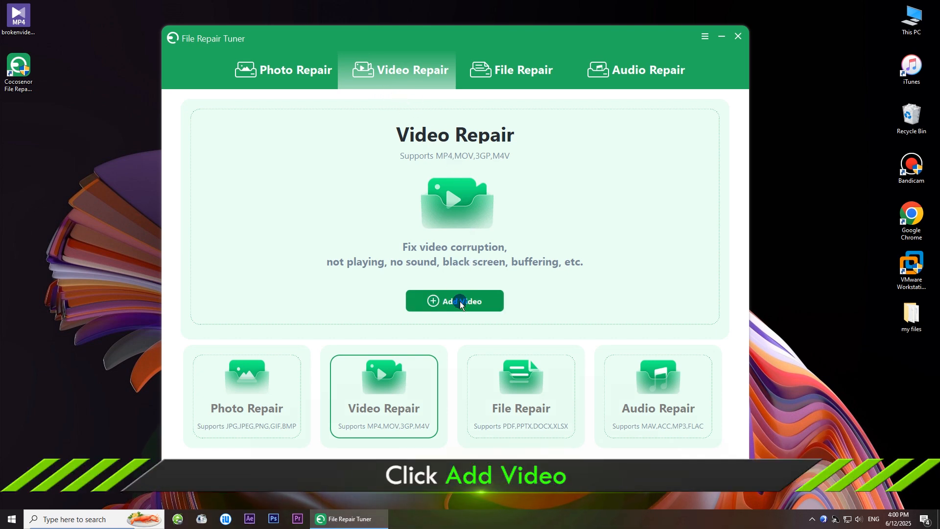
{"action": "left_click", "coordinate": [460, 300]}
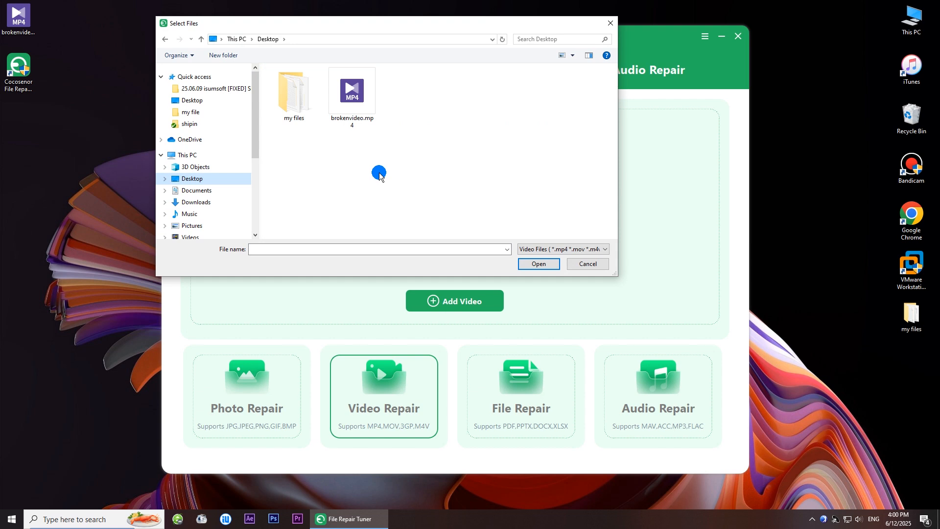
{"action": "left_click", "coordinate": [352, 90]}
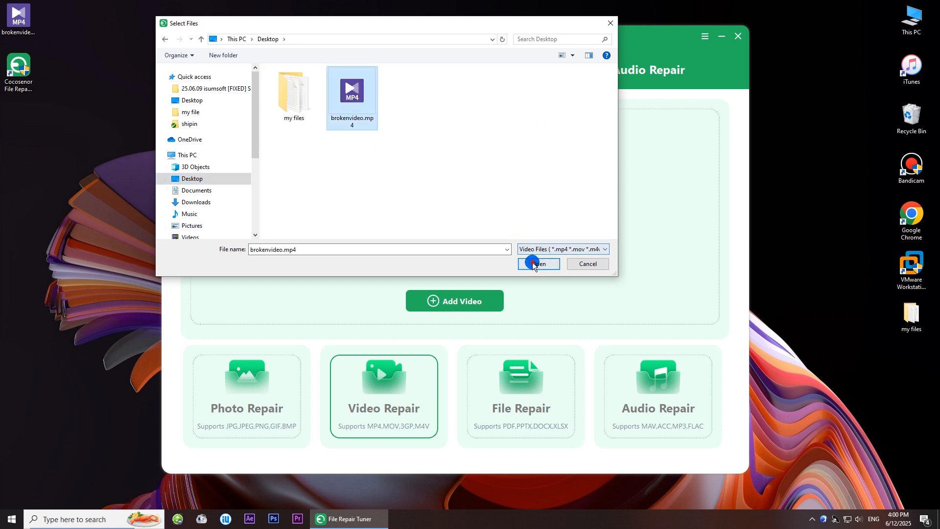
{"action": "left_click", "coordinate": [533, 264]}
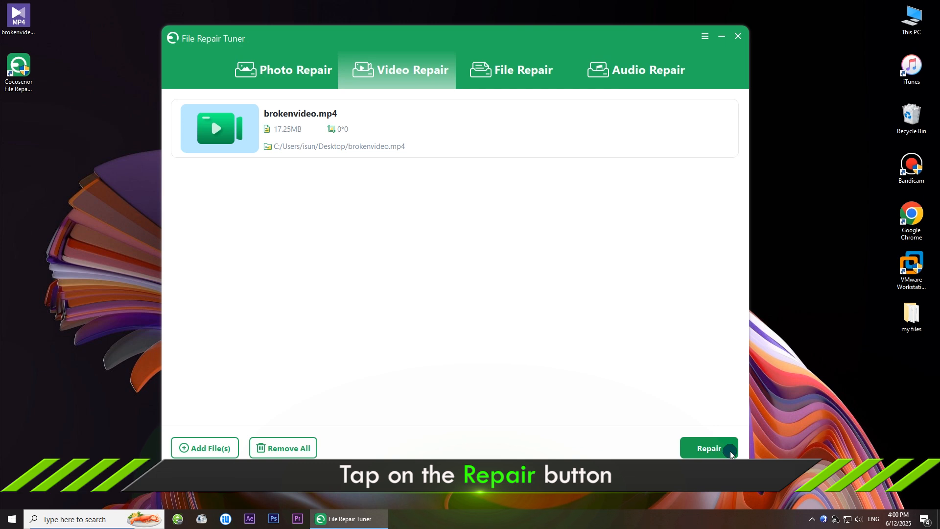
Repair brokenvideo.mp4 and acknowledge the repair completed message
{"action": "left_click", "coordinate": [709, 449]}
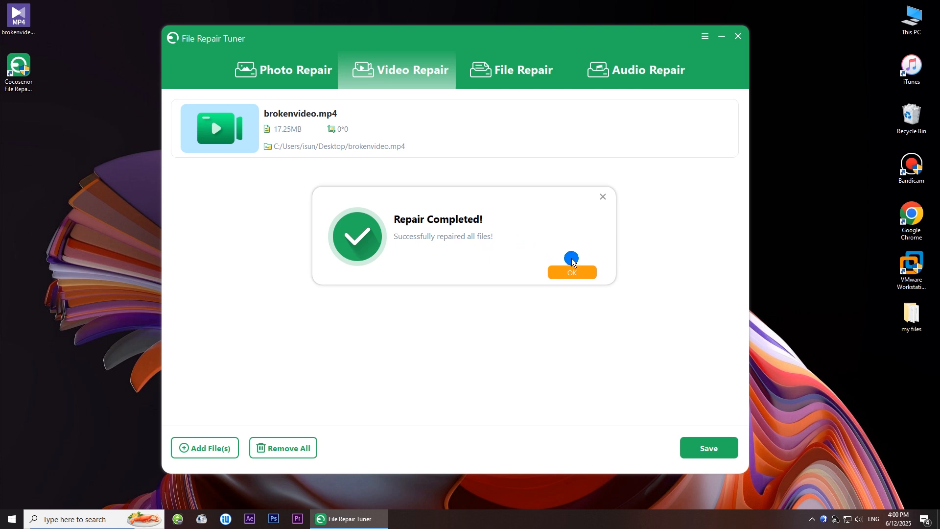
{"action": "left_click", "coordinate": [571, 272]}
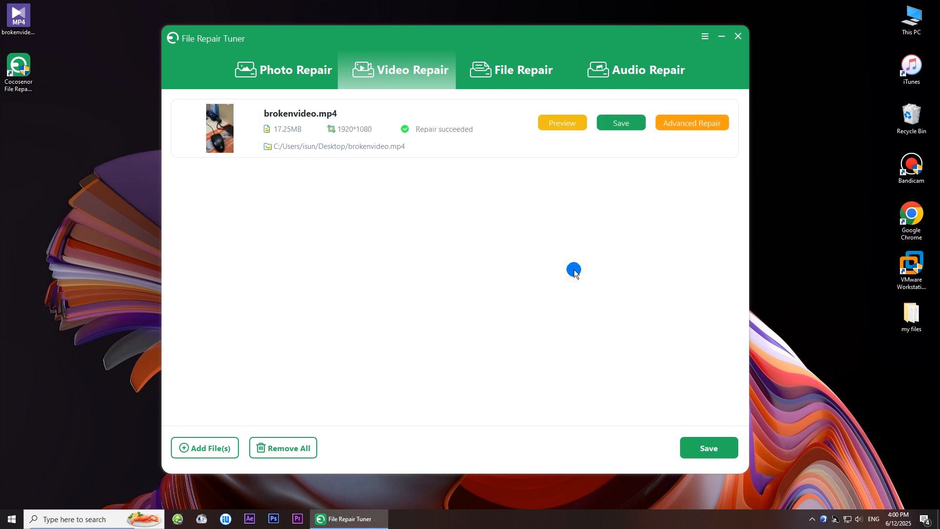
{"action": "left_click", "coordinate": [705, 451]}
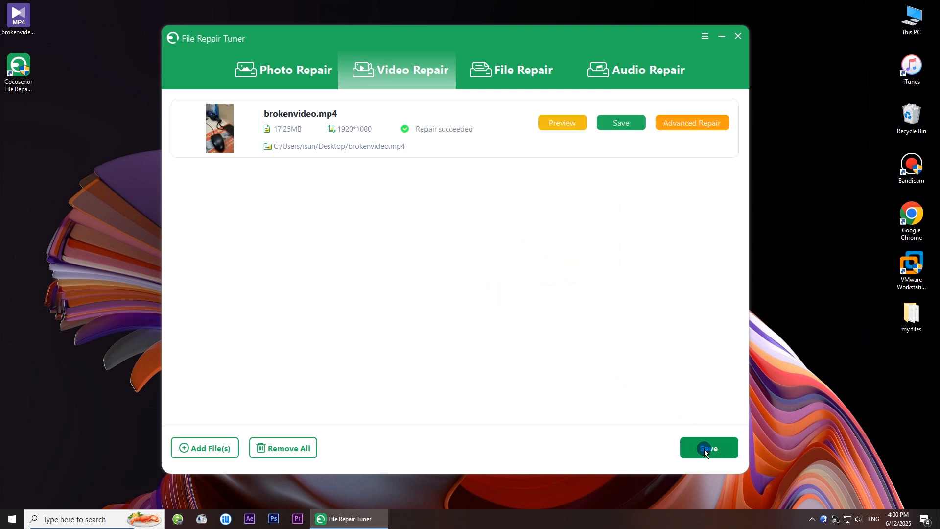
{"action": "left_click", "coordinate": [709, 447]}
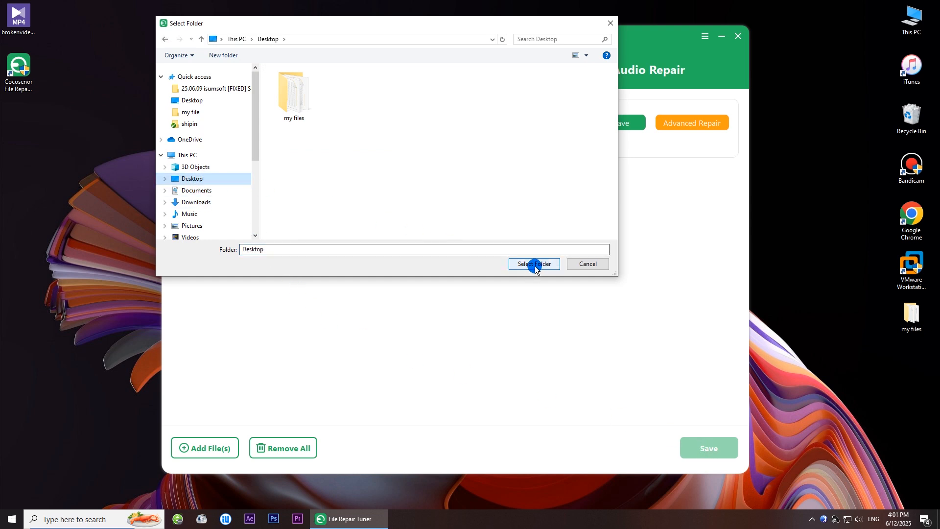
Save the repaired video to the Desktop and confirm the Save Completed message
{"action": "left_click", "coordinate": [533, 265]}
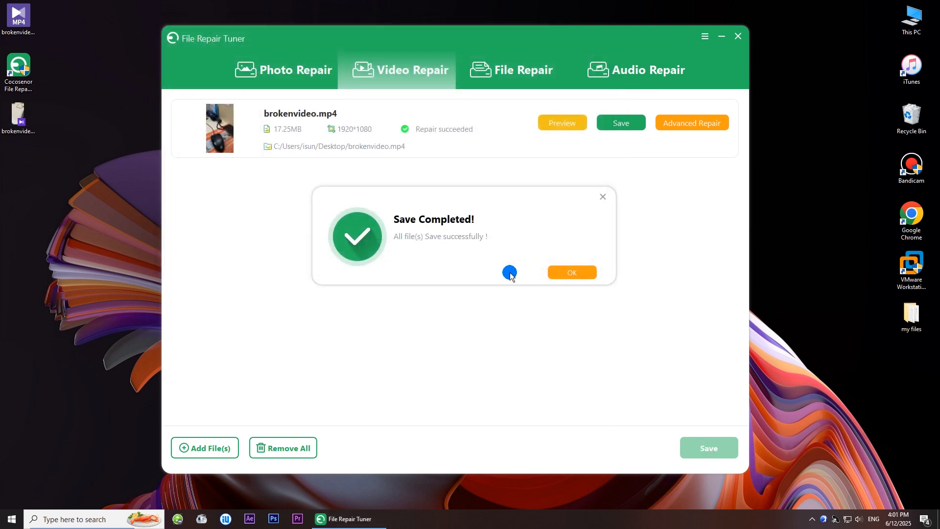
{"action": "double_click", "coordinate": [17, 113]}
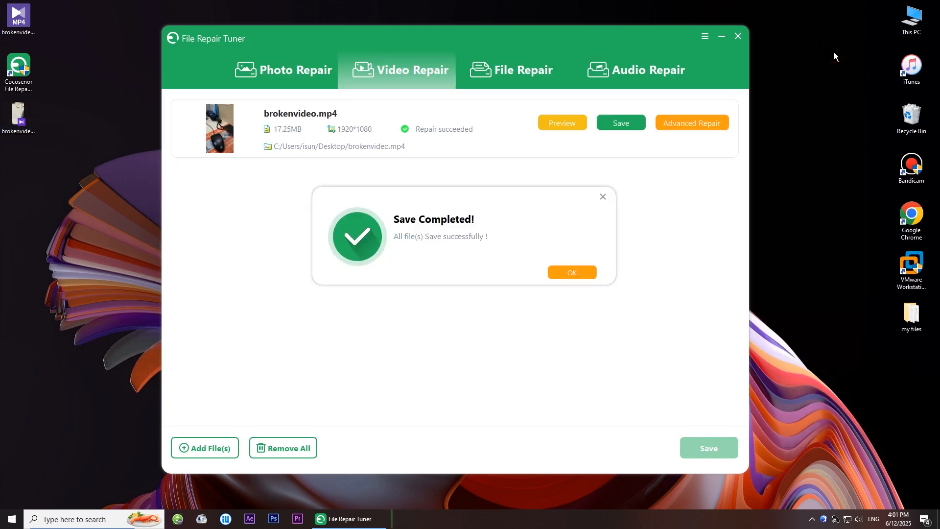
{"action": "left_click", "coordinate": [572, 272]}
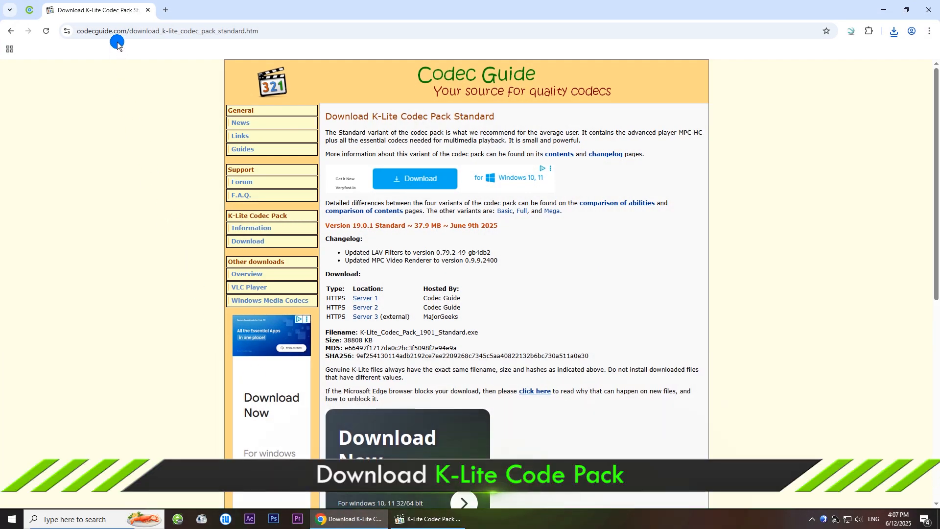
{"action": "mouse_move", "coordinate": [445, 92]}
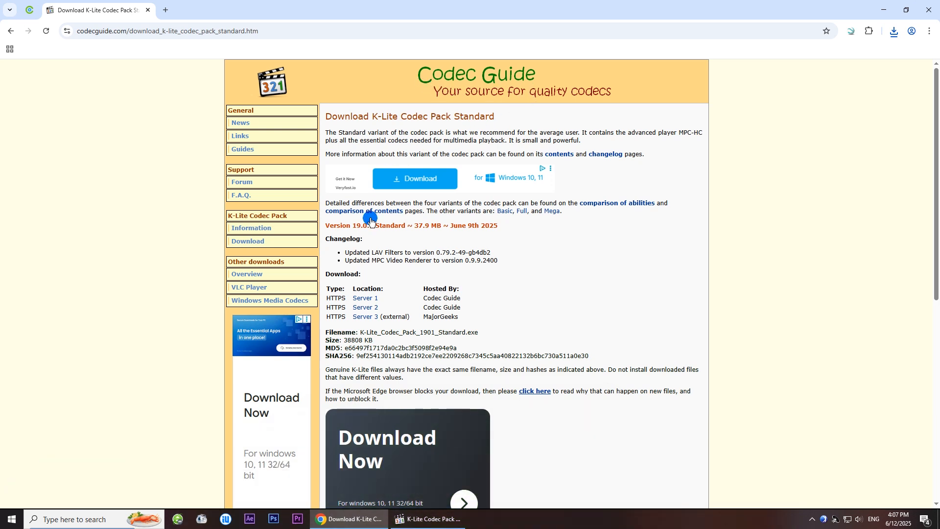
{"action": "mouse_move", "coordinate": [366, 307]}
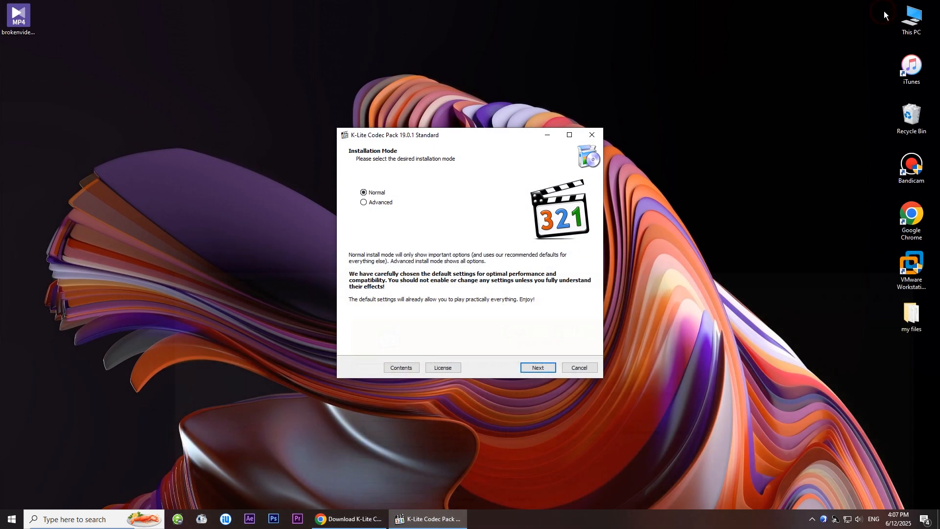
Install K-Lite Codec Pack 19.0.1 Standard in Normal mode with recommended settings and finish setup
{"action": "left_click", "coordinate": [538, 368]}
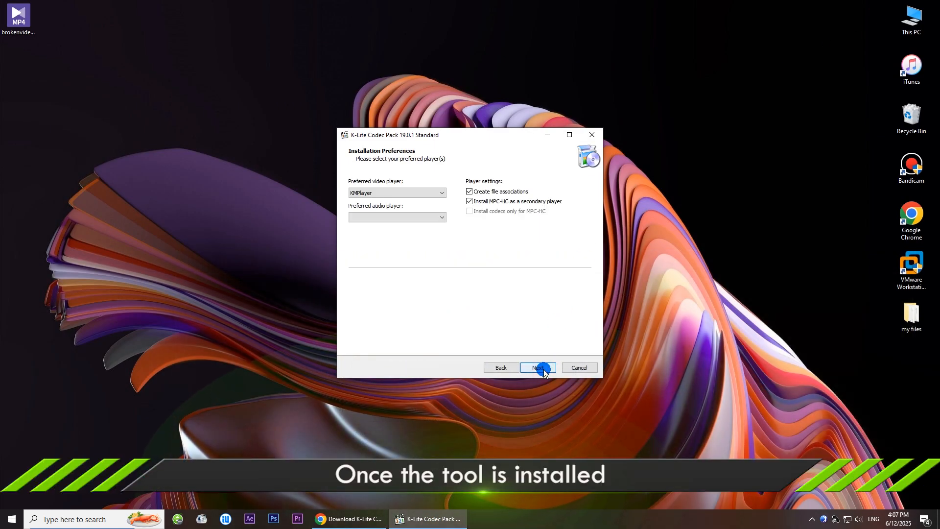
{"action": "left_click", "coordinate": [538, 367]}
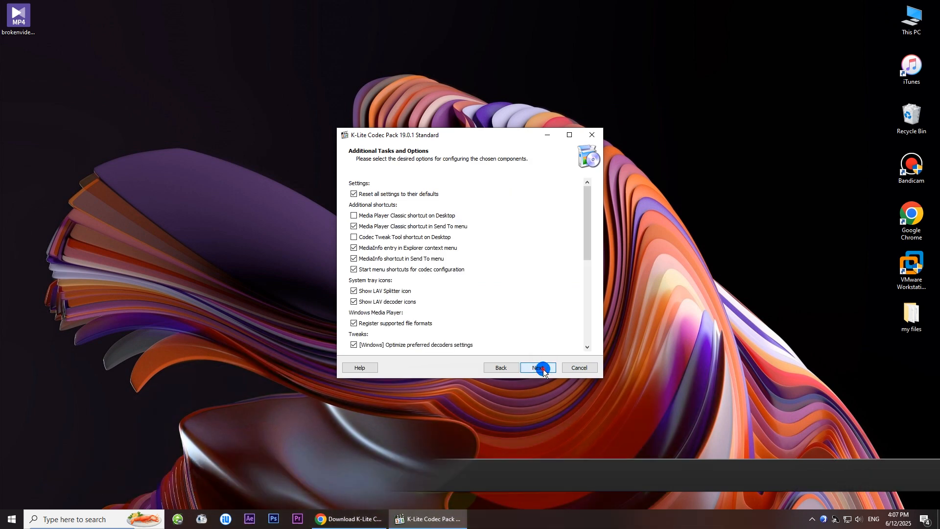
{"action": "left_click", "coordinate": [538, 368]}
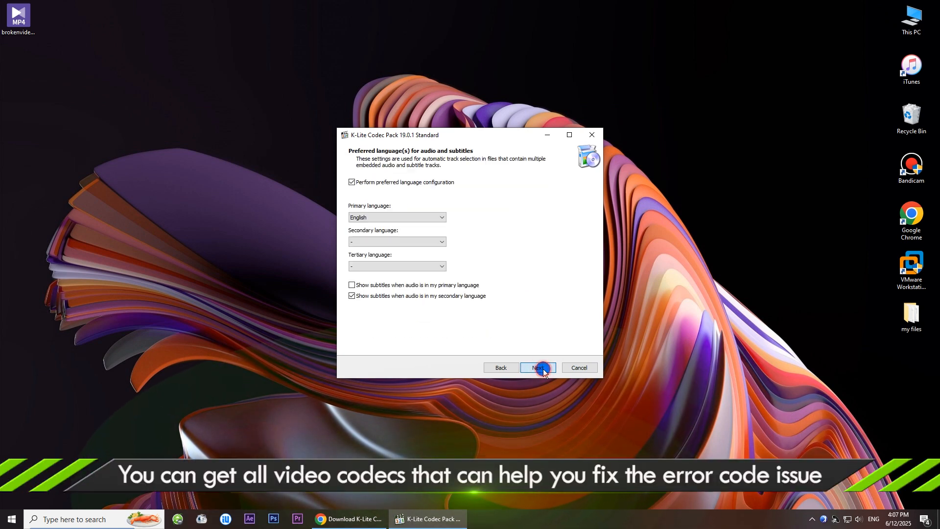
{"action": "left_click", "coordinate": [538, 367]}
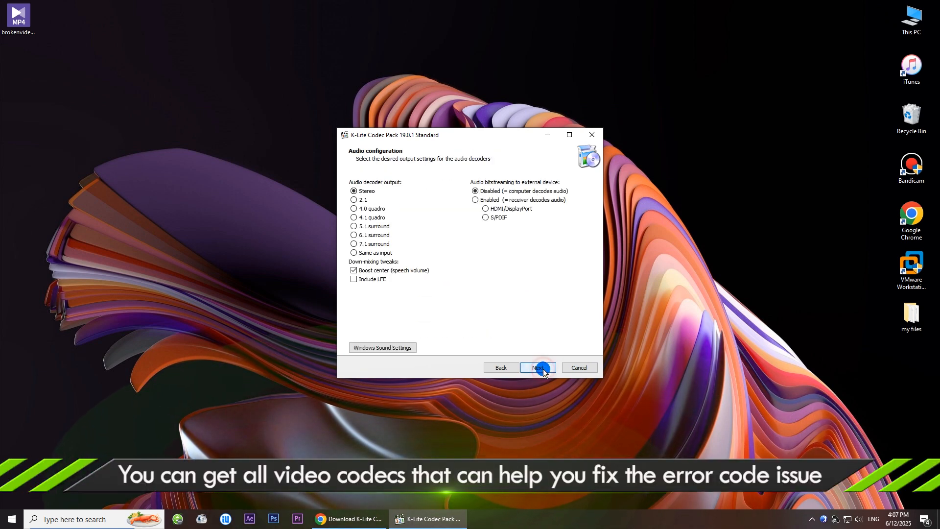
{"action": "left_click", "coordinate": [539, 368]}
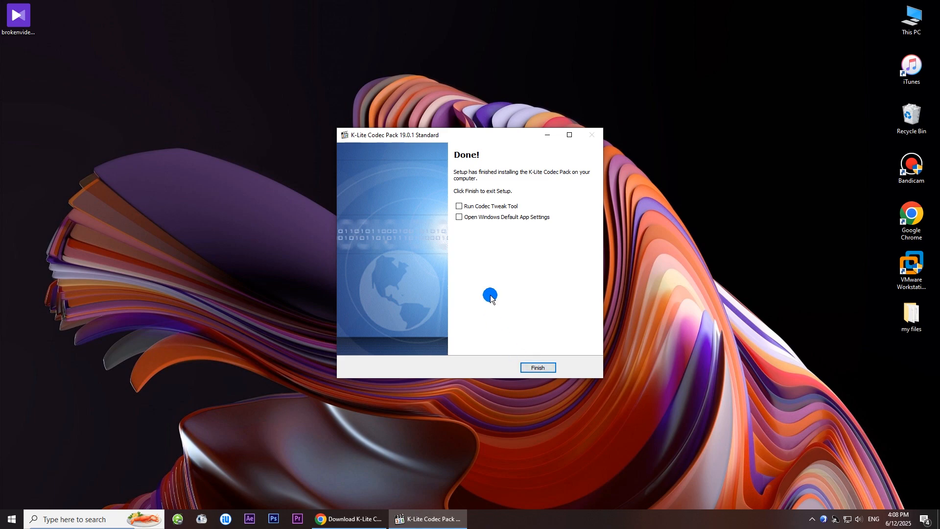
{"action": "left_click", "coordinate": [538, 367]}
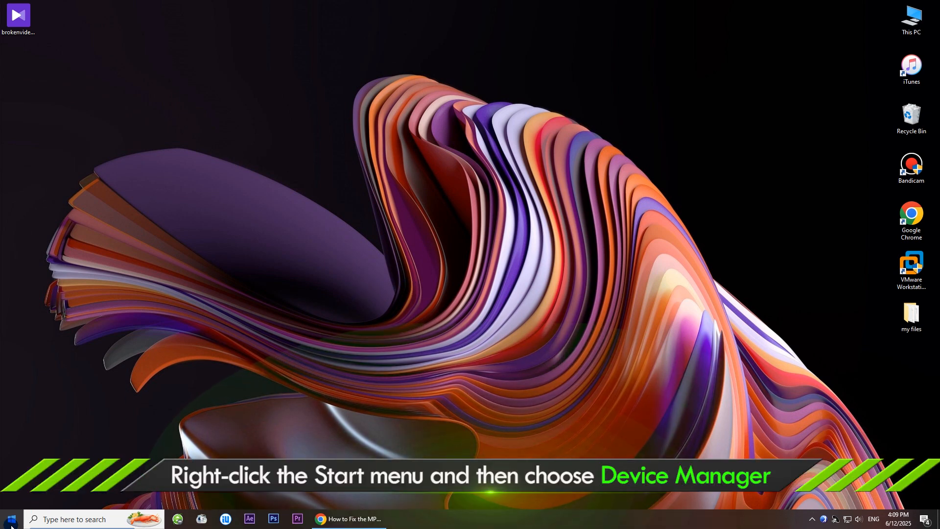
Open Device Manager from the Start button's quick-link menu
{"action": "right_click", "coordinate": [9, 517]}
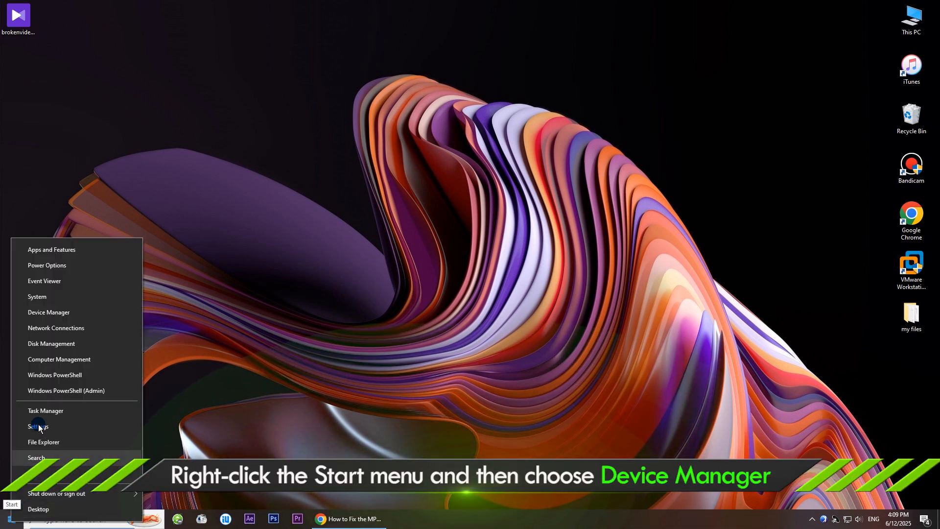
{"action": "left_click", "coordinate": [49, 313]}
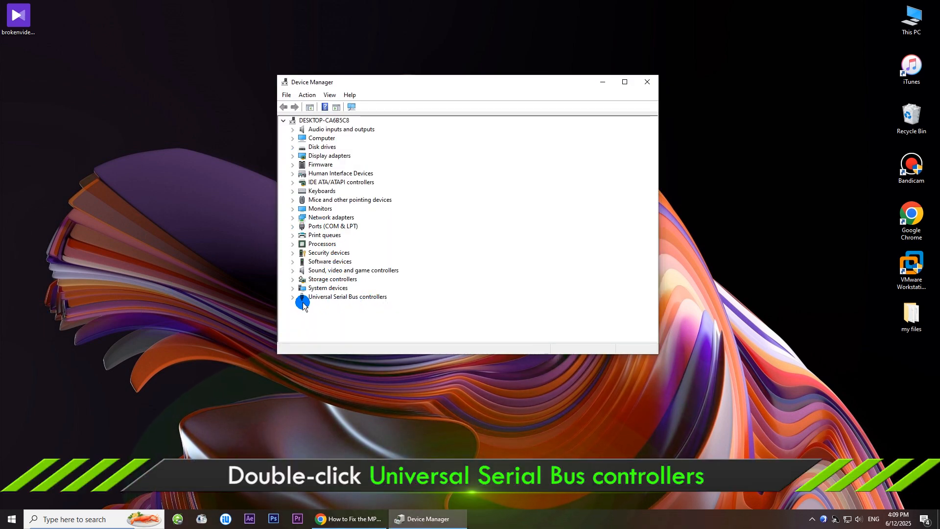
Expand Universal Serial Bus controllers and show the context menu for USB Root Hub (USB 3.0)
{"action": "double_click", "coordinate": [348, 296]}
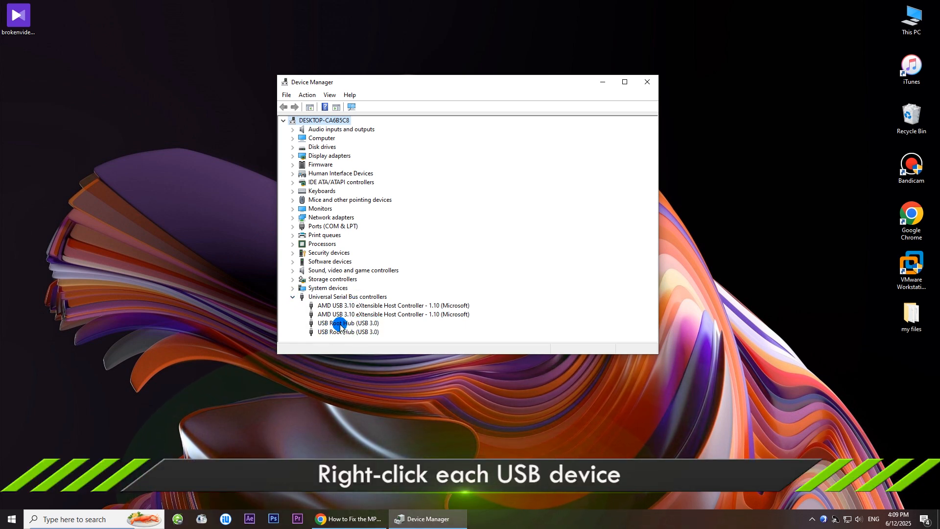
{"action": "right_click", "coordinate": [339, 323]}
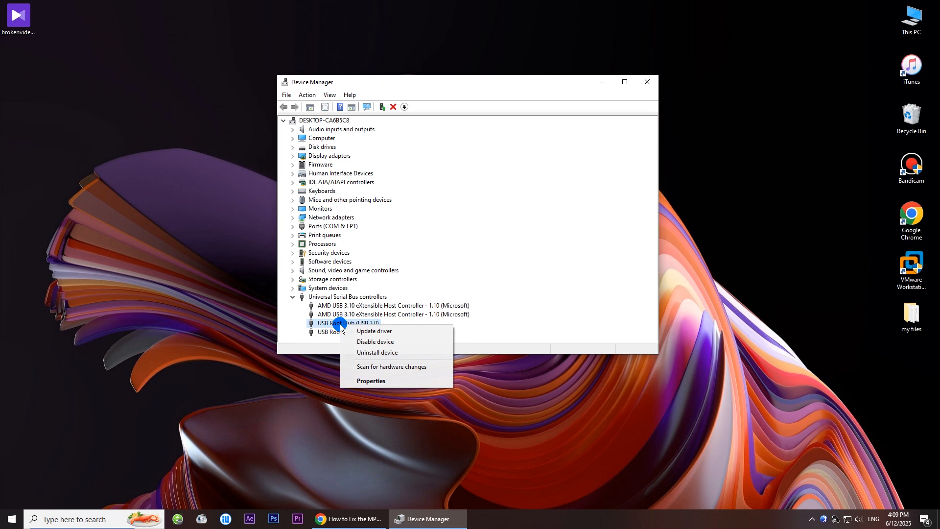